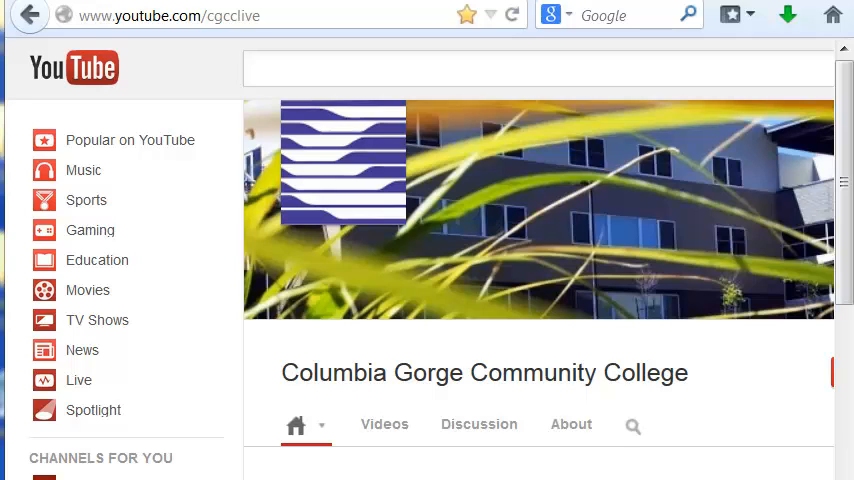
{"action": "mouse_move", "coordinate": [416, 203]}
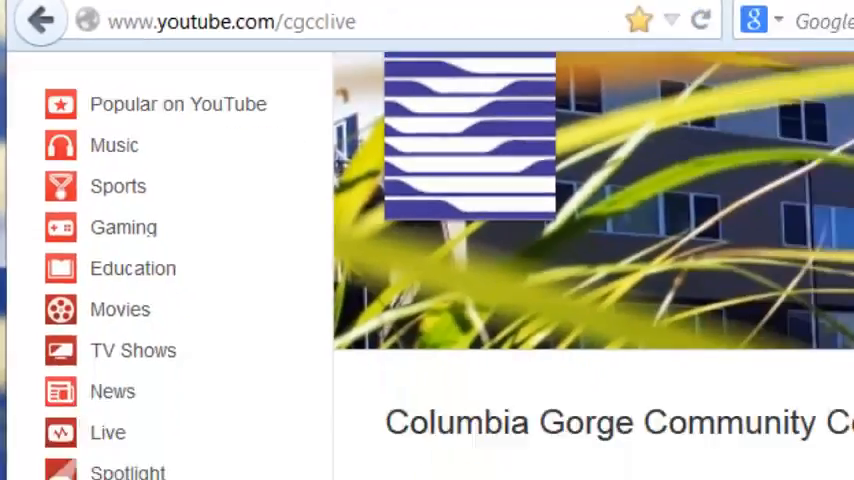
Step: Scroll the Columbia Gorge Community College channel page and open its Videos listing
{"action": "scroll", "scroll_direction": "down", "scroll_amount": 3}
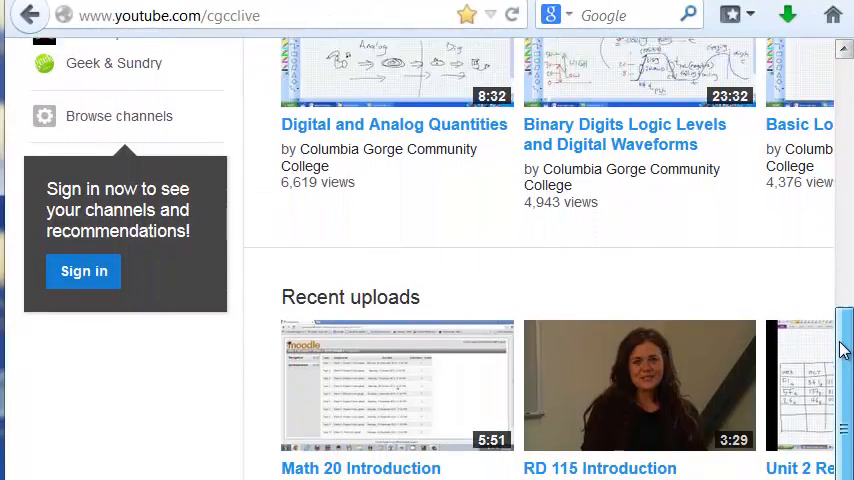
{"action": "scroll", "scroll_direction": "down", "scroll_amount": 3}
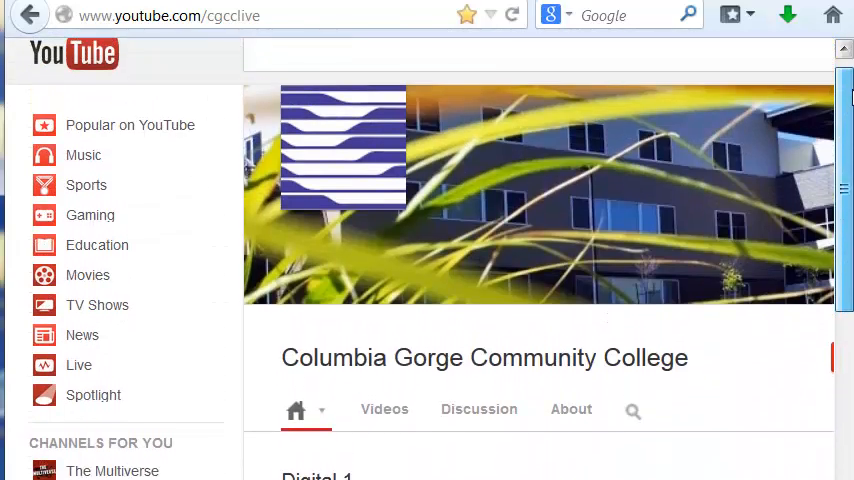
{"action": "scroll", "scroll_direction": "down", "scroll_amount": 3}
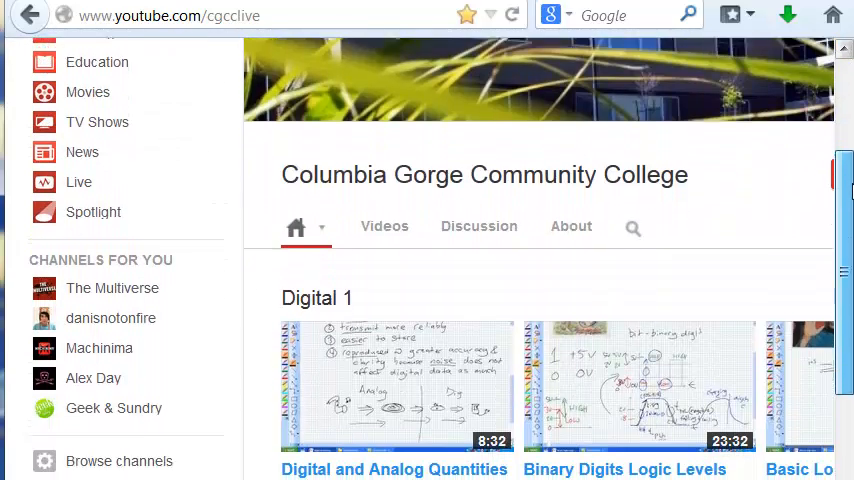
{"action": "left_click", "coordinate": [384, 226]}
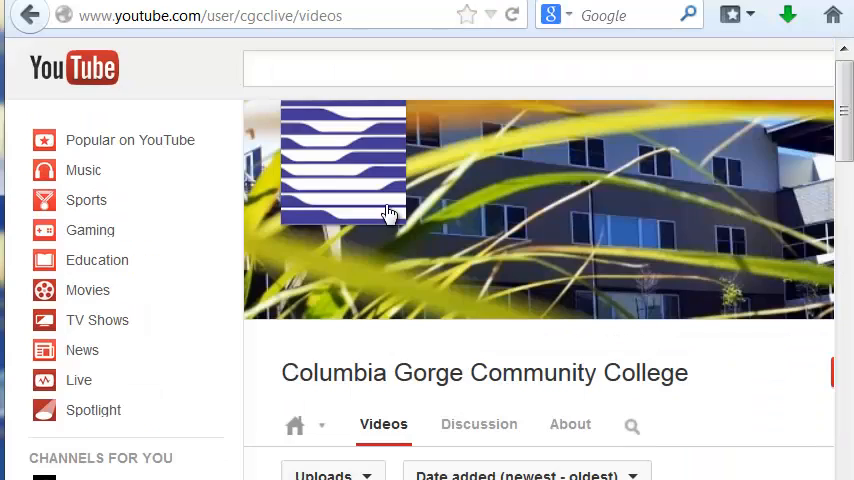
{"action": "scroll", "scroll_direction": "down", "scroll_amount": 3}
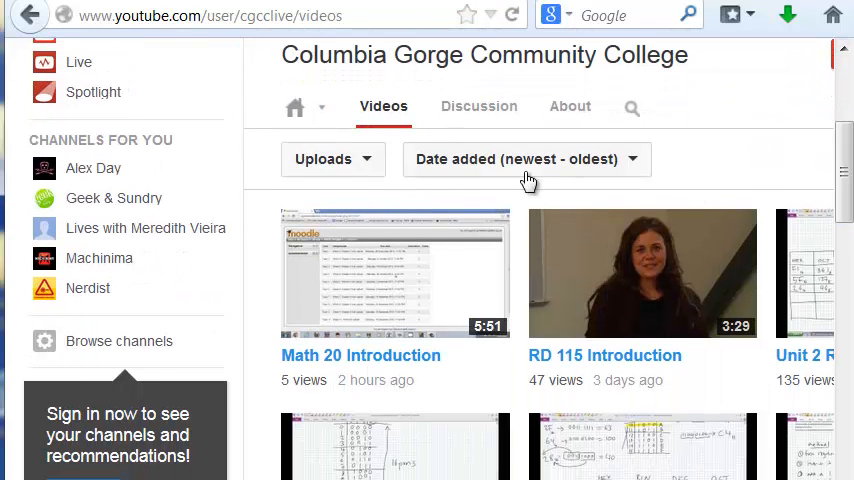
Step: Switch the listing from Uploads to Playlists and browse History, Math 20, GS 109 Meteorology
{"action": "left_click", "coordinate": [333, 158]}
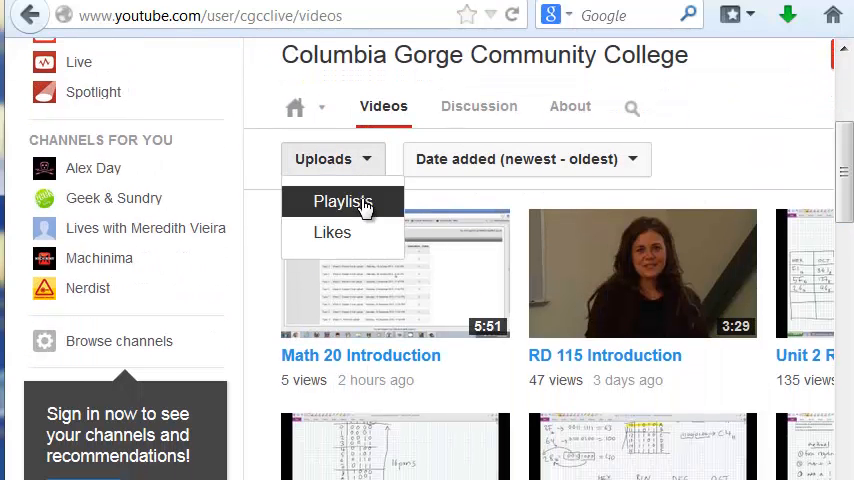
{"action": "left_click", "coordinate": [343, 201]}
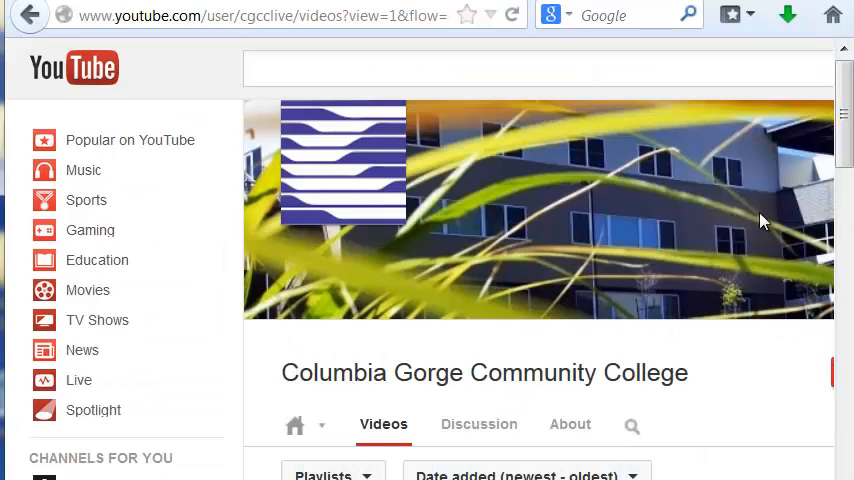
{"action": "scroll", "scroll_direction": "down", "scroll_amount": 3}
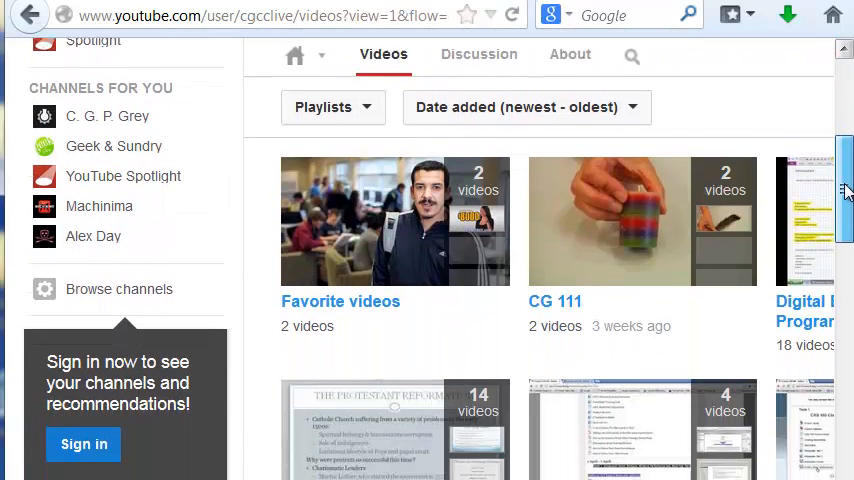
{"action": "scroll", "scroll_direction": "down", "scroll_amount": 3}
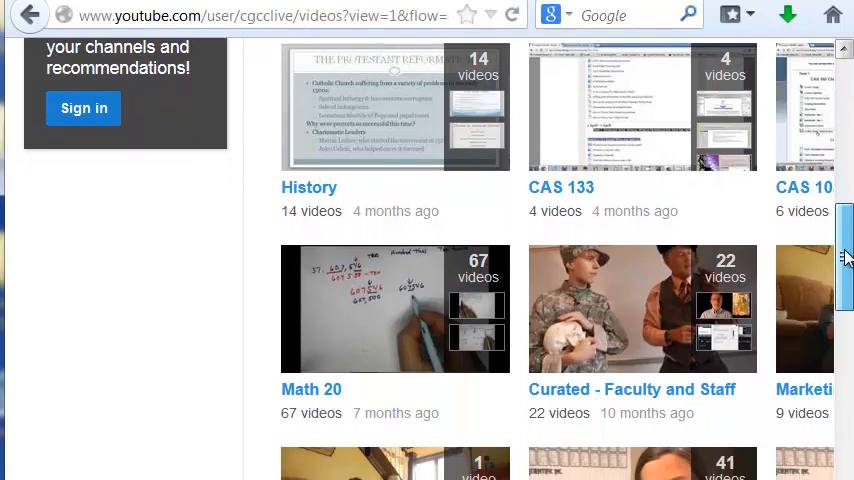
{"action": "scroll", "scroll_direction": "down", "scroll_amount": 3}
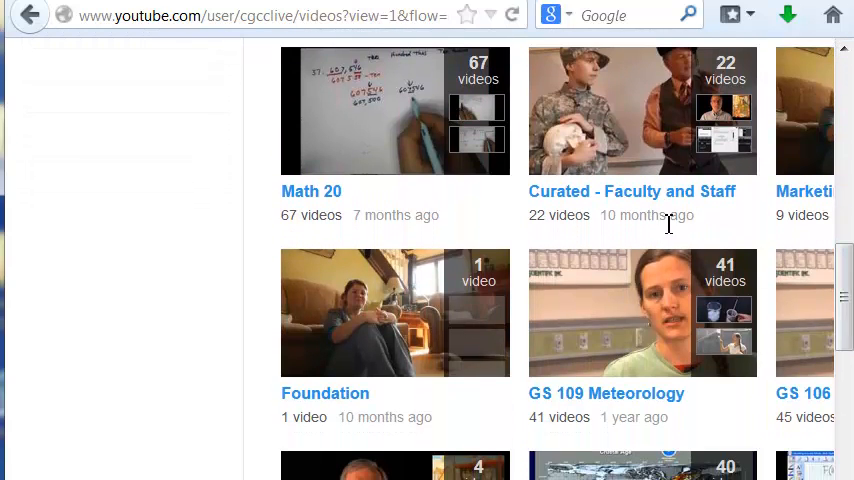
Step: Play the Aristotle video from the Curated - Faculty and Staff playlist and view its description
{"action": "left_click", "coordinate": [631, 191]}
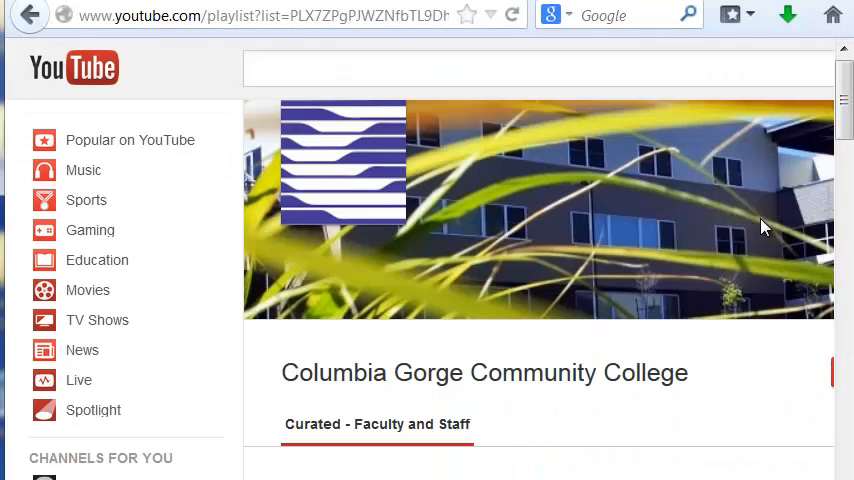
{"action": "scroll", "scroll_direction": "down", "scroll_amount": 3}
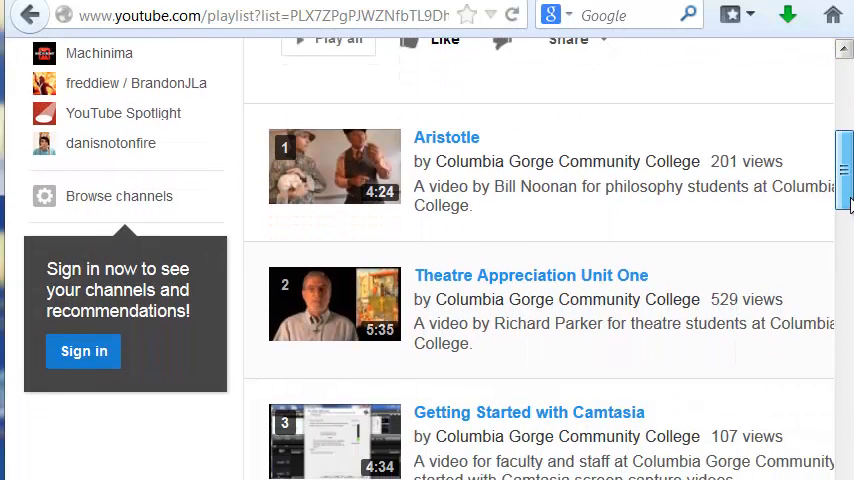
{"action": "mouse_move", "coordinate": [450, 140]}
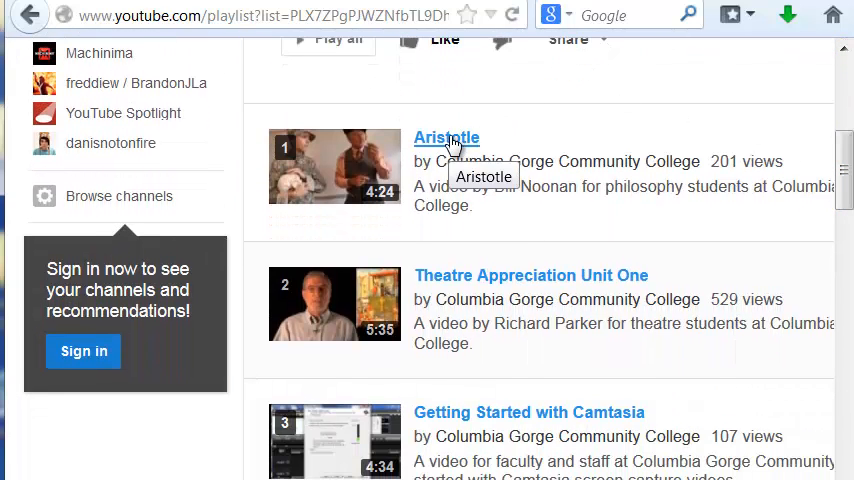
{"action": "left_click", "coordinate": [446, 138]}
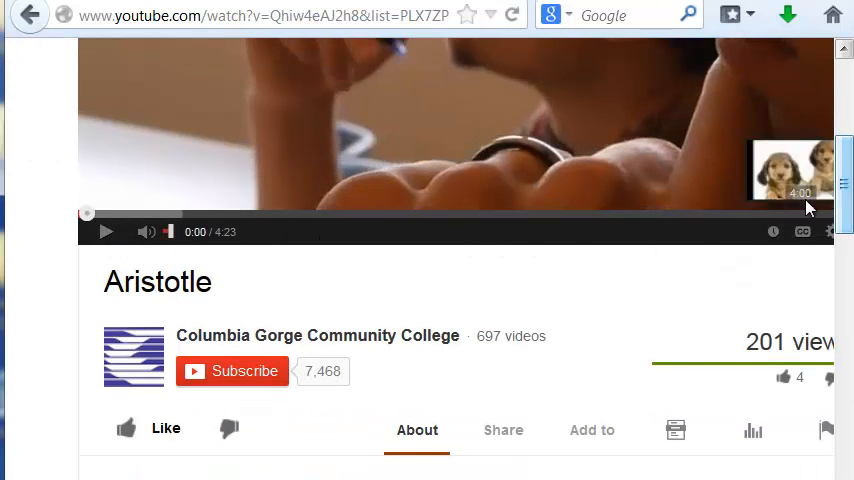
{"action": "scroll", "scroll_direction": "down", "scroll_amount": 3}
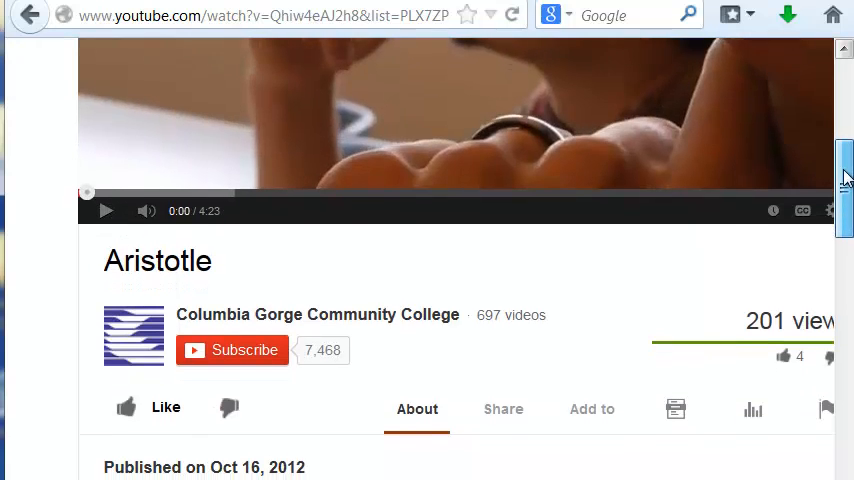
{"action": "scroll", "scroll_direction": "down", "scroll_amount": 3}
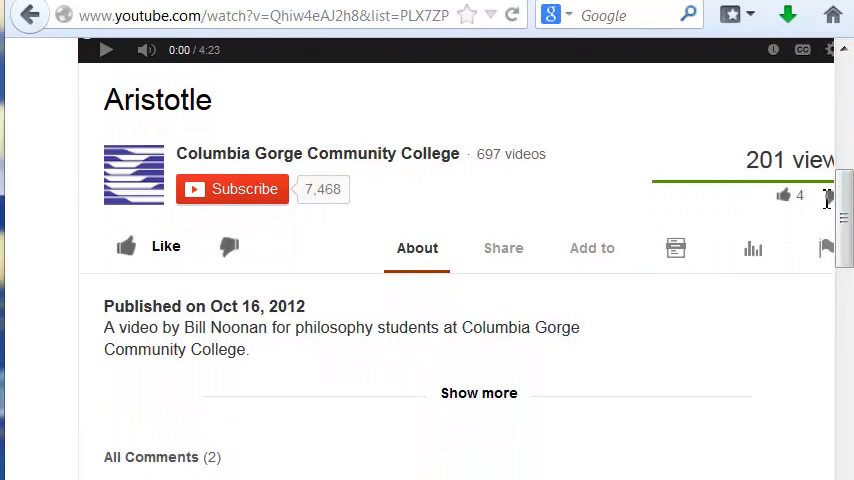
Step: Copy the Aristotle video's playlist embed code from the Share > Embed box
{"action": "left_click", "coordinate": [503, 248]}
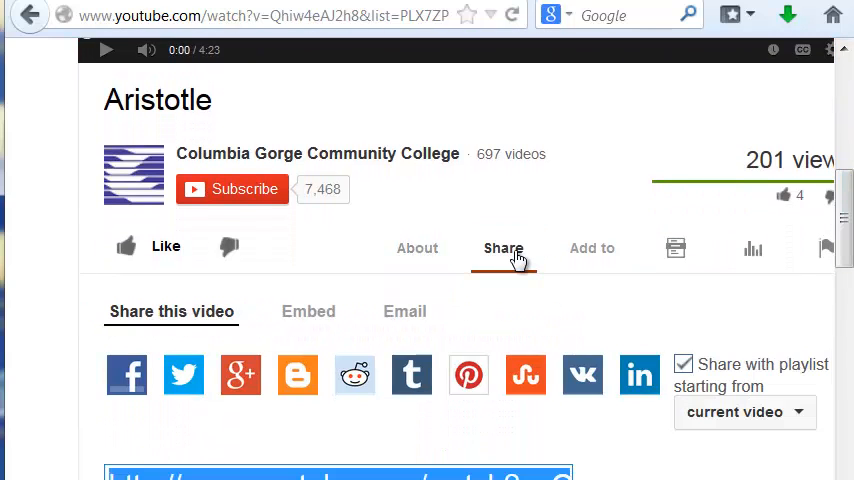
{"action": "left_click", "coordinate": [308, 311]}
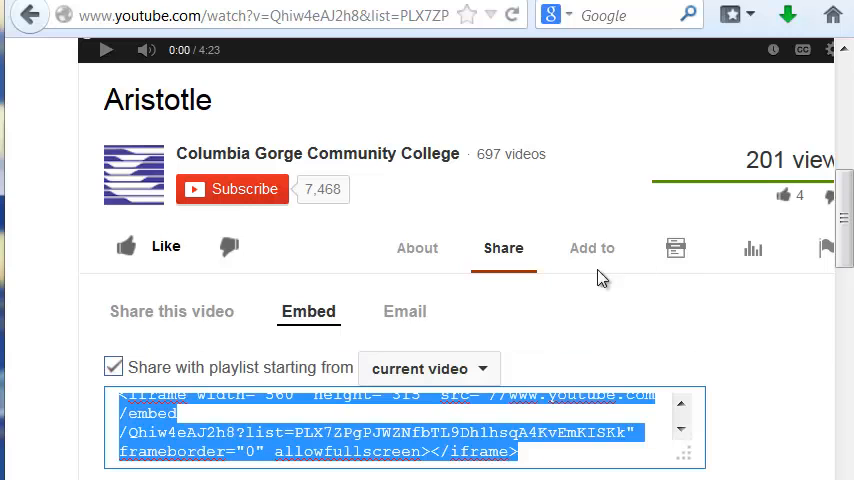
{"action": "scroll", "scroll_direction": "down", "scroll_amount": 3}
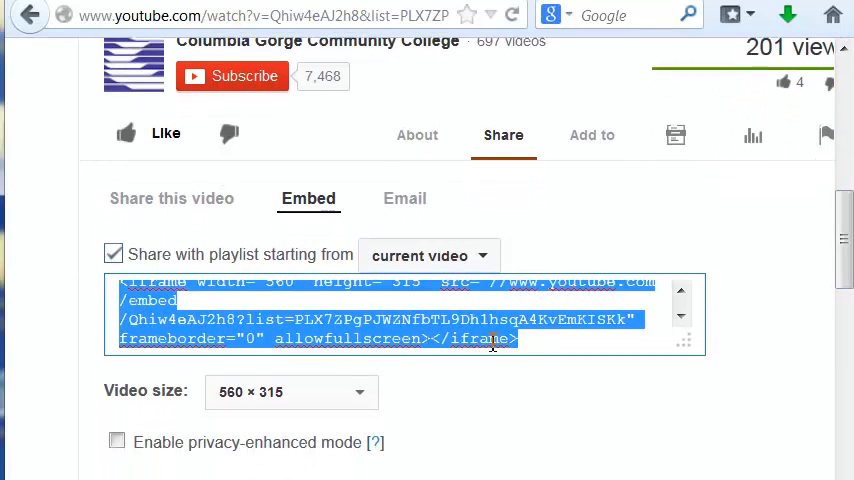
{"action": "mouse_move", "coordinate": [533, 340]}
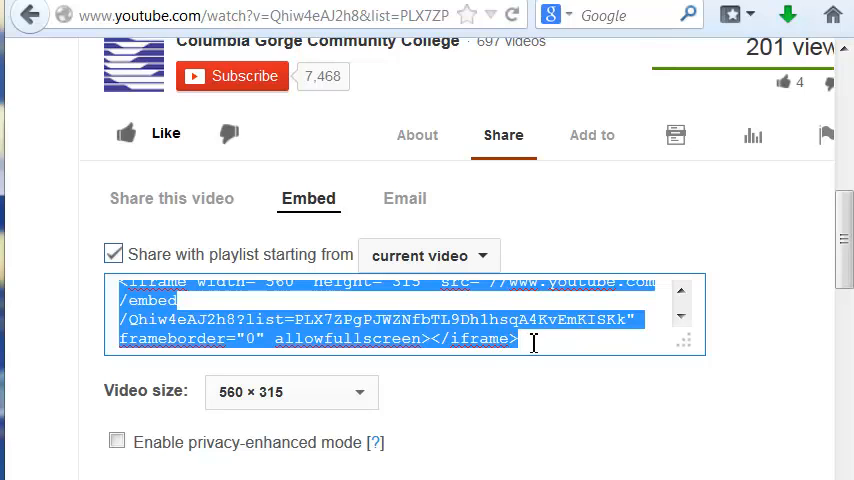
{"action": "right_click", "coordinate": [520, 338]}
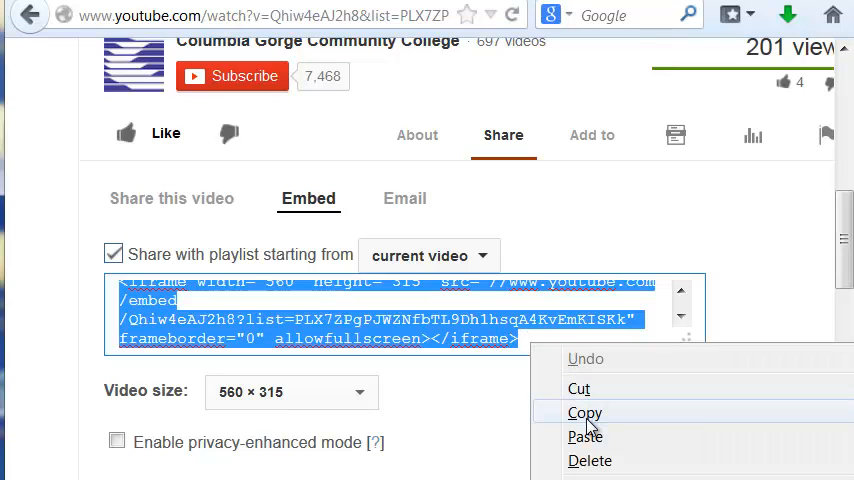
{"action": "left_click", "coordinate": [585, 412]}
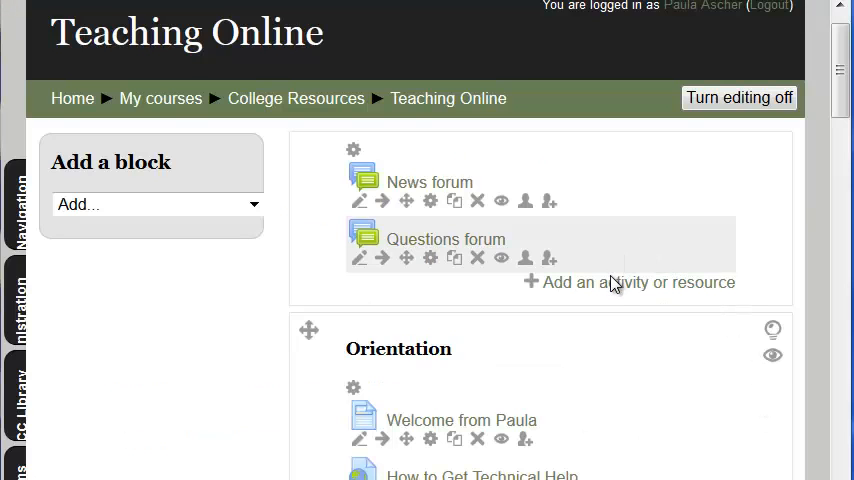
Step: Add a Page resource to the Teaching Online course from the activity chooser
{"action": "left_click", "coordinate": [629, 282]}
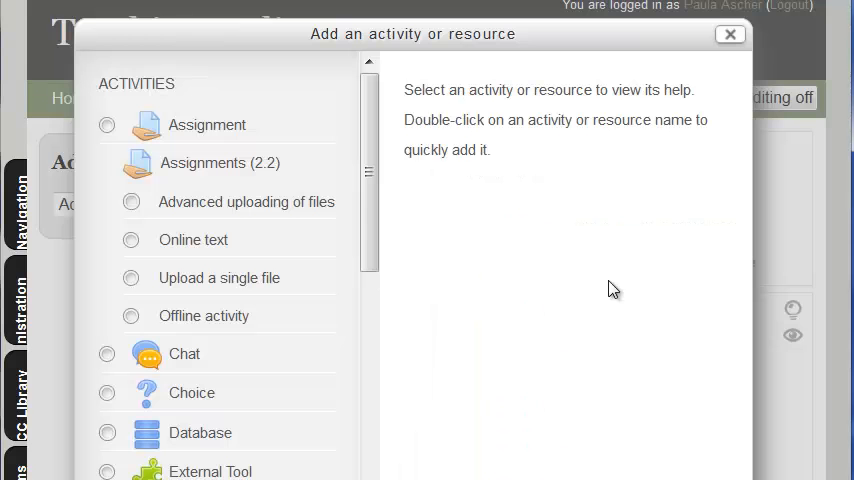
{"action": "scroll", "scroll_direction": "up", "scroll_amount": 3}
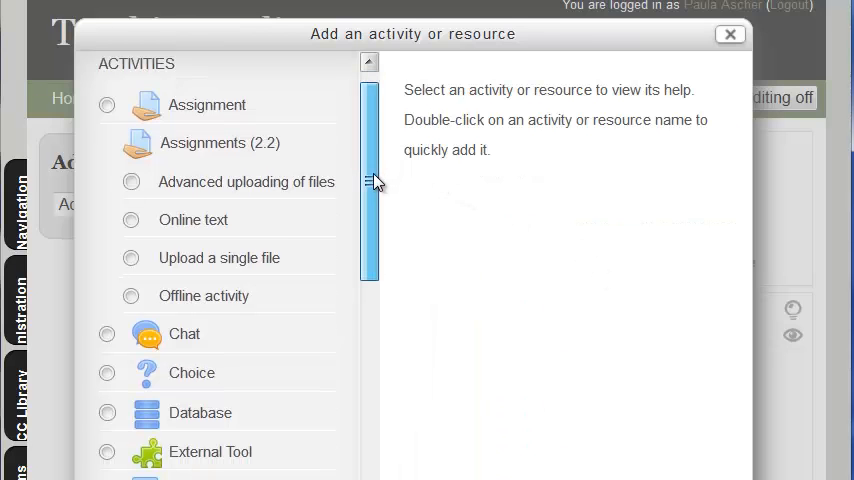
{"action": "scroll", "scroll_direction": "down", "scroll_amount": 3}
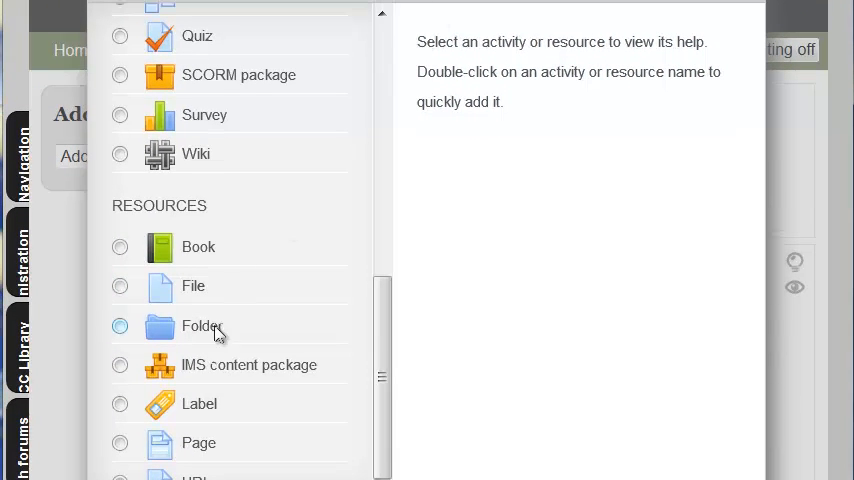
{"action": "left_click", "coordinate": [120, 442]}
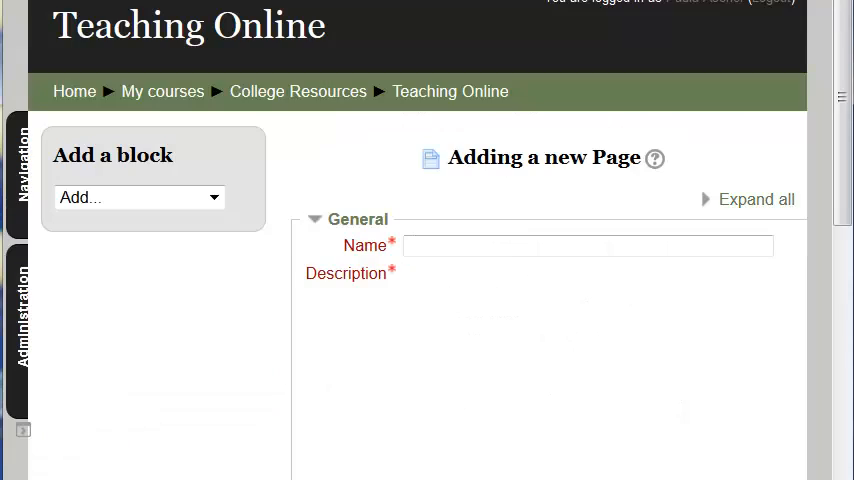
Step: Enter 'Test' as the page name and 'test' as its description
{"action": "left_click", "coordinate": [580, 245]}
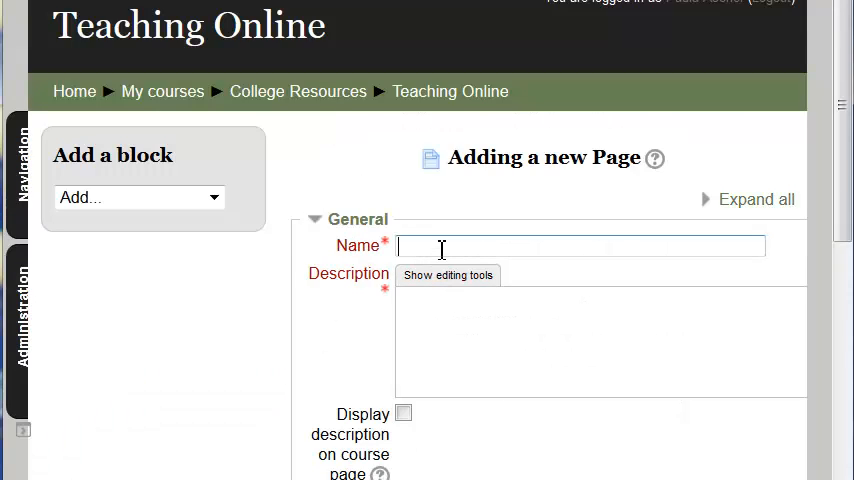
{"action": "type", "text": "Test"}
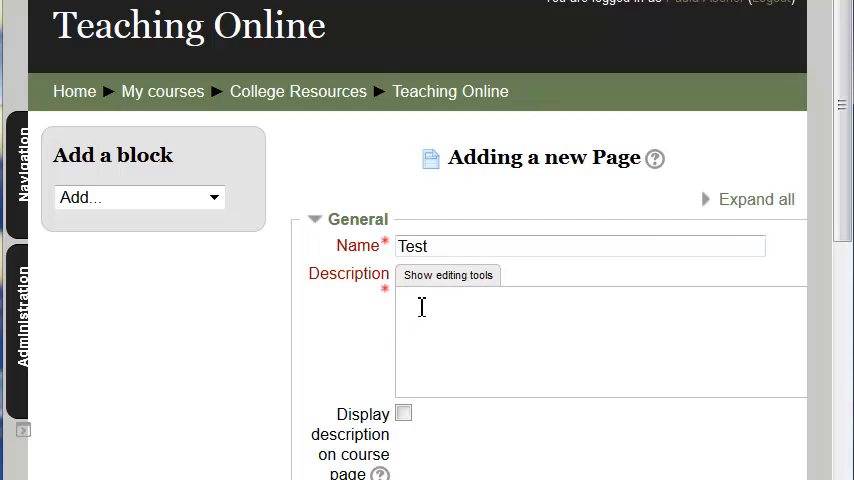
{"action": "type", "text": "test"}
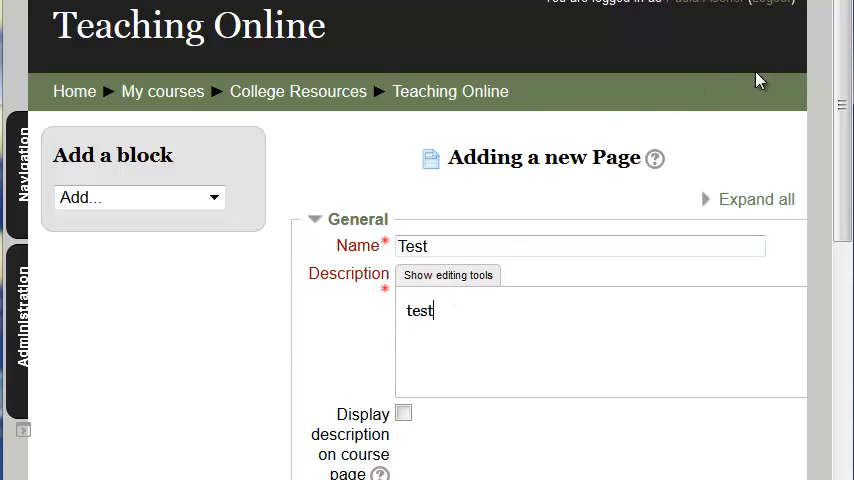
{"action": "scroll", "scroll_direction": "down", "scroll_amount": 3}
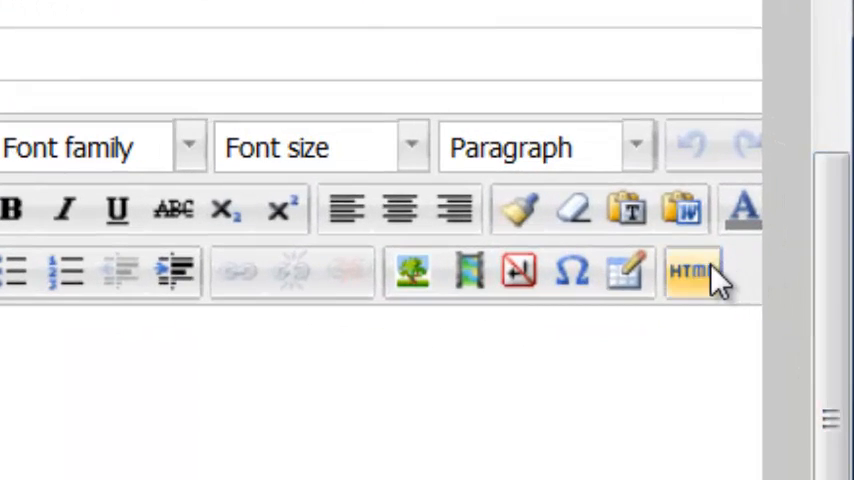
{"action": "mouse_move", "coordinate": [692, 273]}
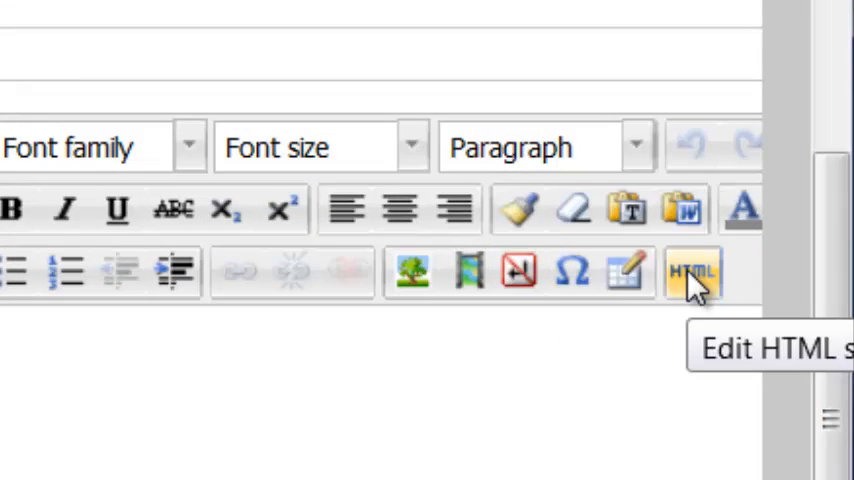
Step: Paste the YouTube playlist iframe code into the description's HTML source editor
{"action": "left_click", "coordinate": [693, 272]}
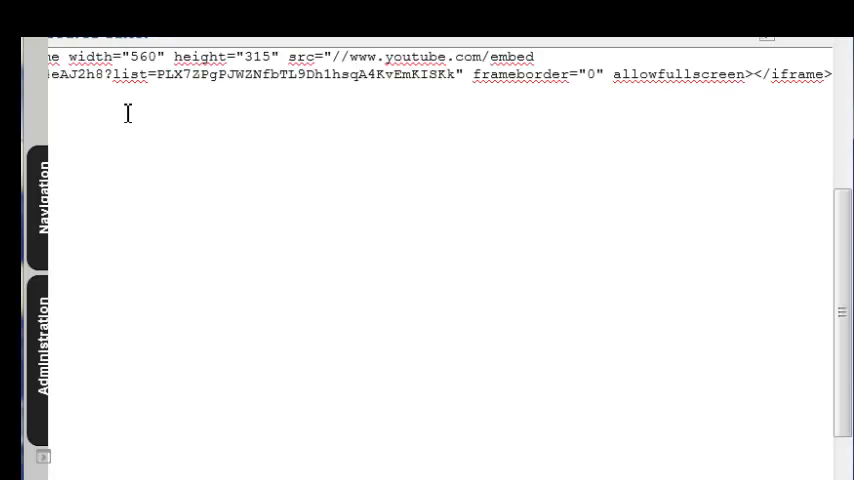
{"action": "right_click", "coordinate": [127, 115]}
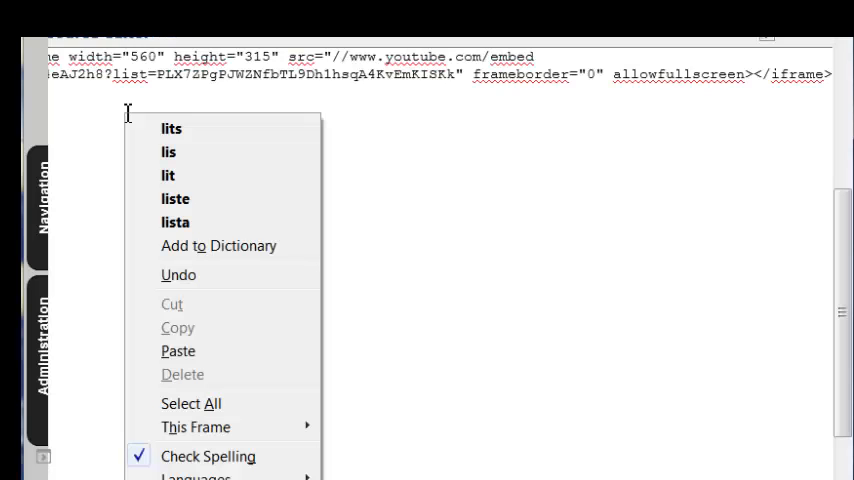
{"action": "left_click", "coordinate": [519, 241]}
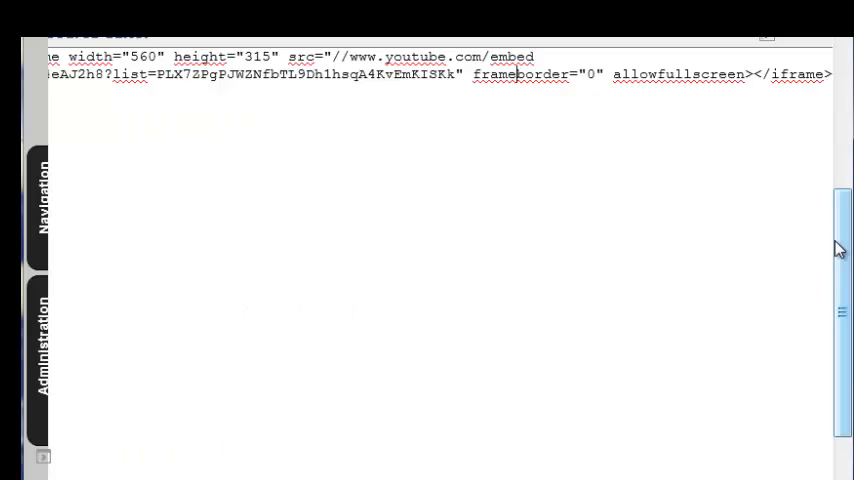
{"action": "scroll", "scroll_direction": "down", "scroll_amount": 3}
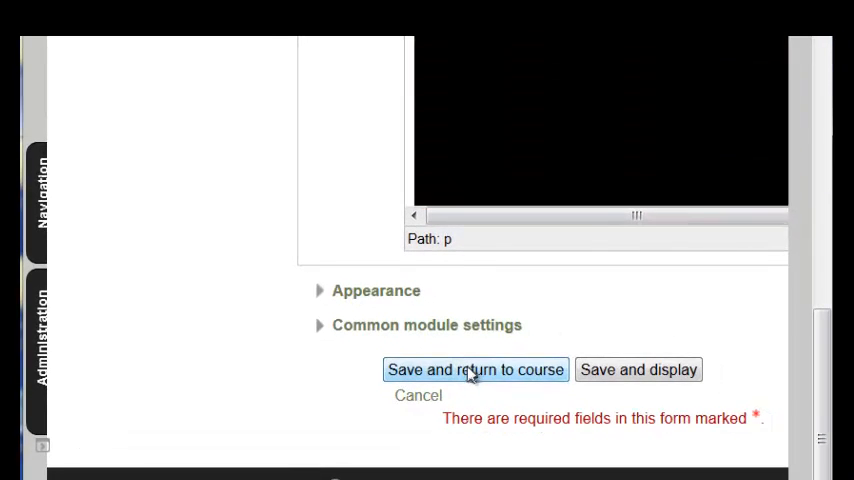
Step: Save the Test page and return to the Teaching Online course
{"action": "left_click", "coordinate": [475, 369]}
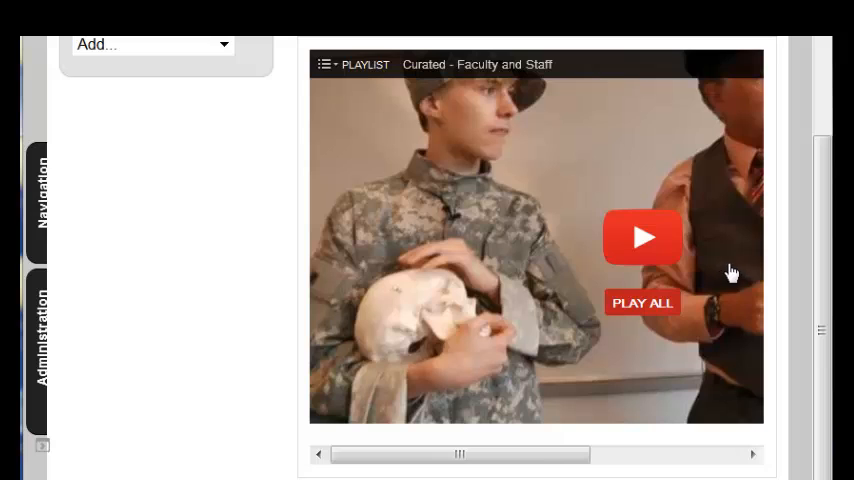
{"action": "mouse_move", "coordinate": [735, 280]}
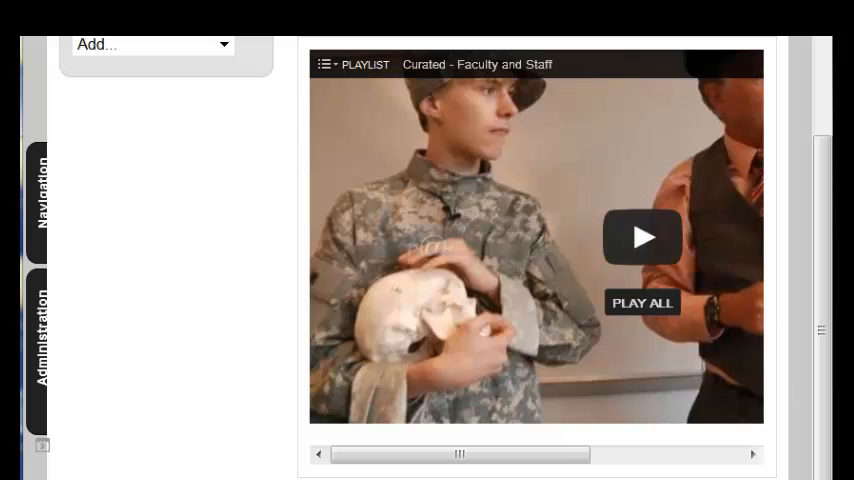